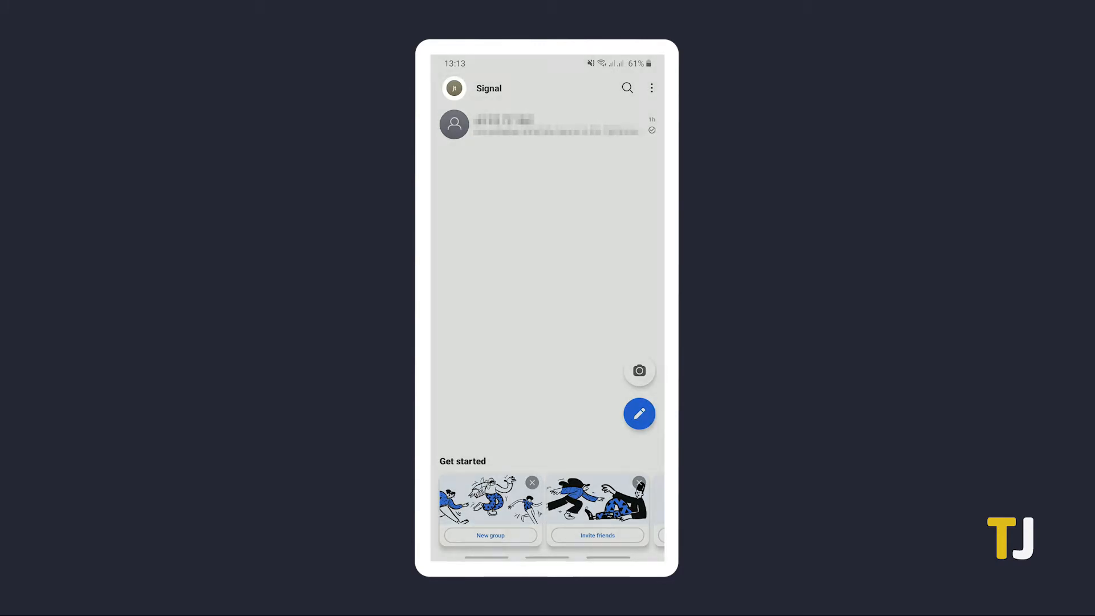
# Go to Settings > Data and storage > Manage storage and choose Clear message history.
pyautogui.click(453, 88)
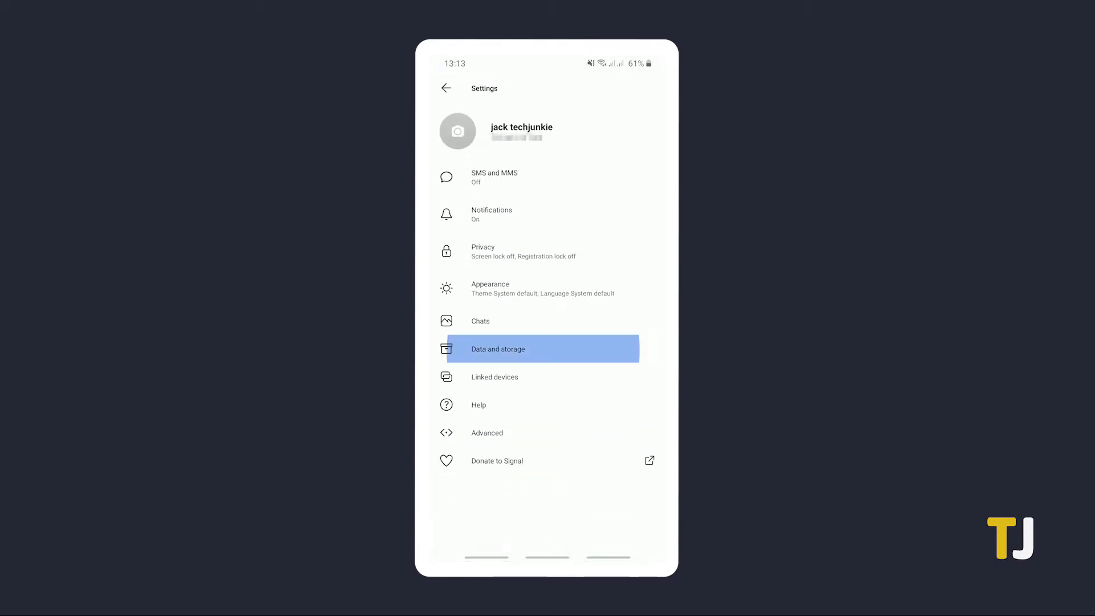
pyautogui.click(498, 349)
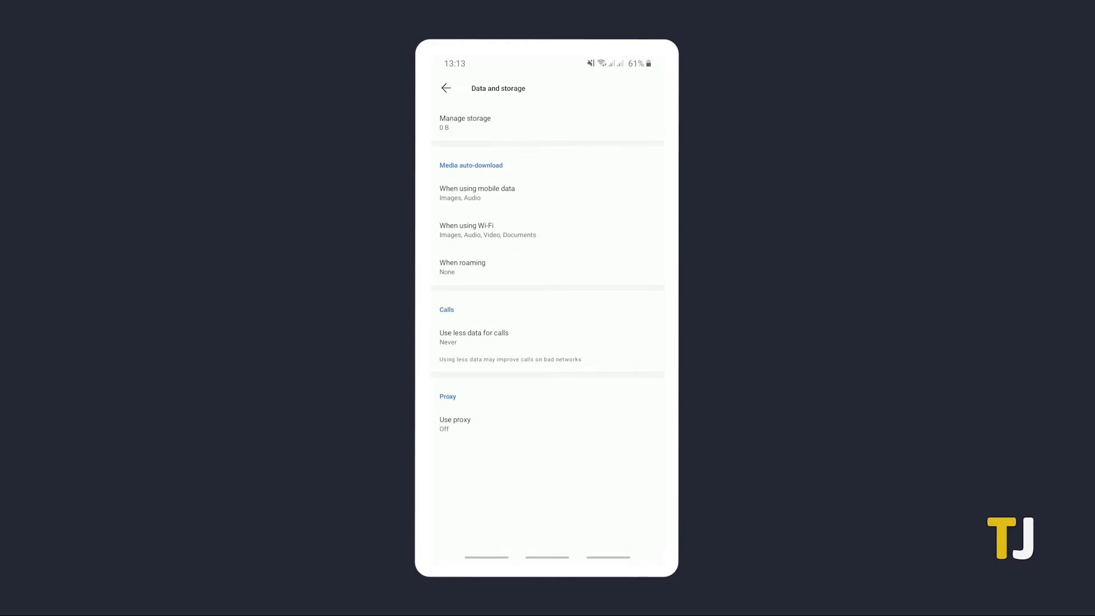
pyautogui.click(464, 122)
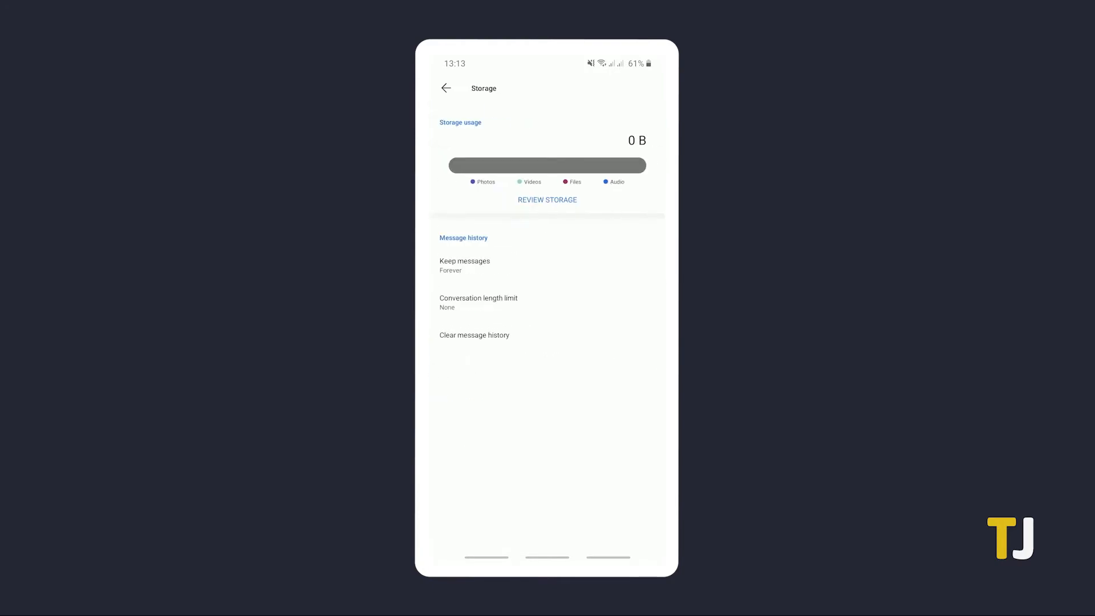
pyautogui.click(474, 334)
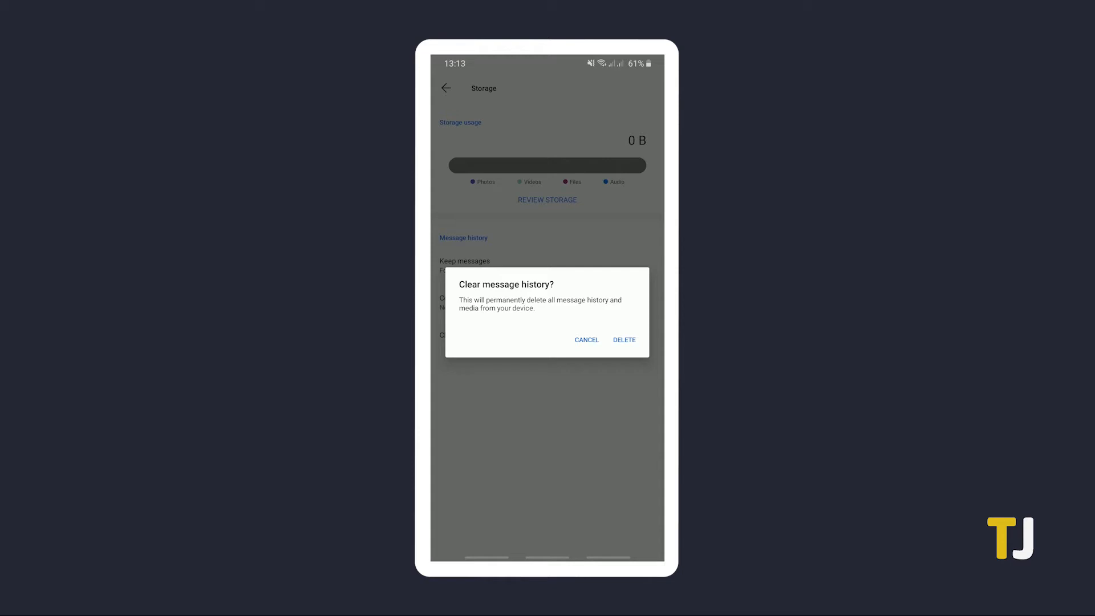
# Confirm with DELETE, then DELETE ALL NOW to erase all messages and media.
pyautogui.click(623, 340)
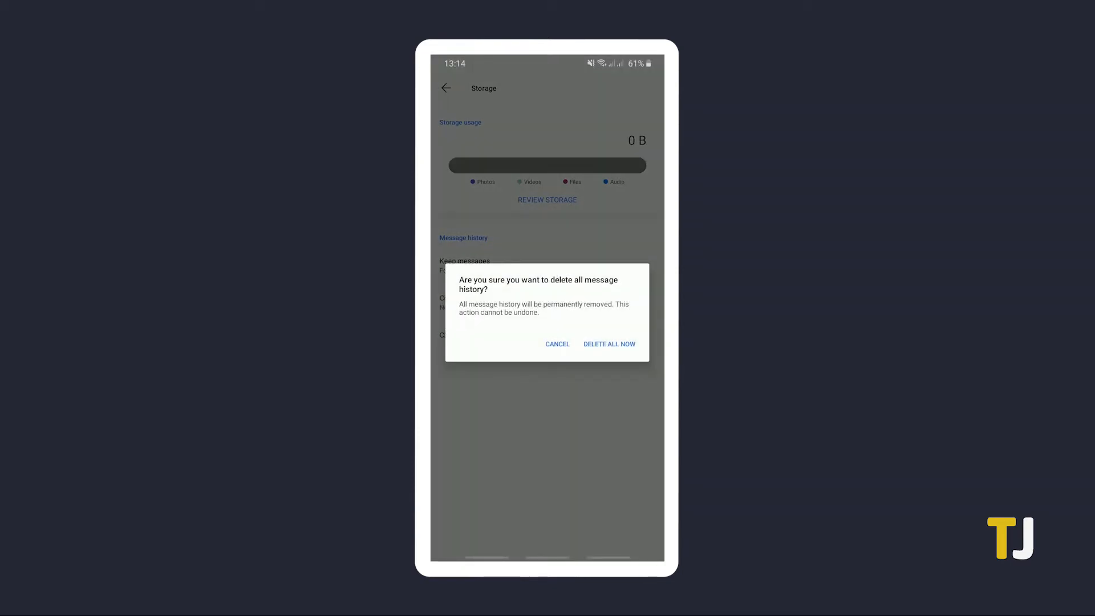
pyautogui.click(557, 344)
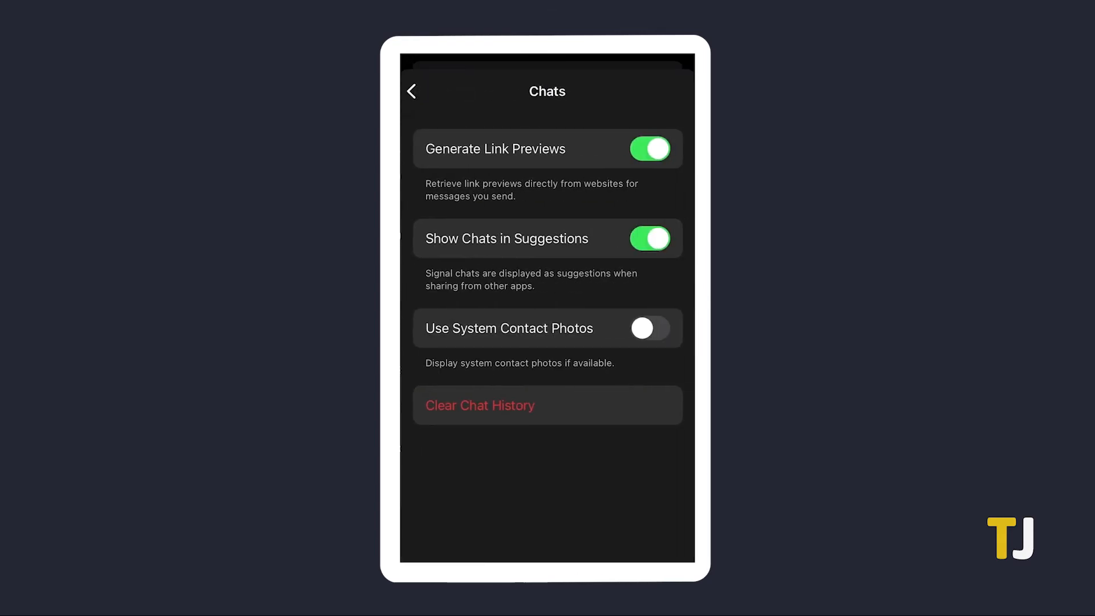
# Use Clear Chat History in Chats settings and confirm Delete Everything.
pyautogui.click(479, 405)
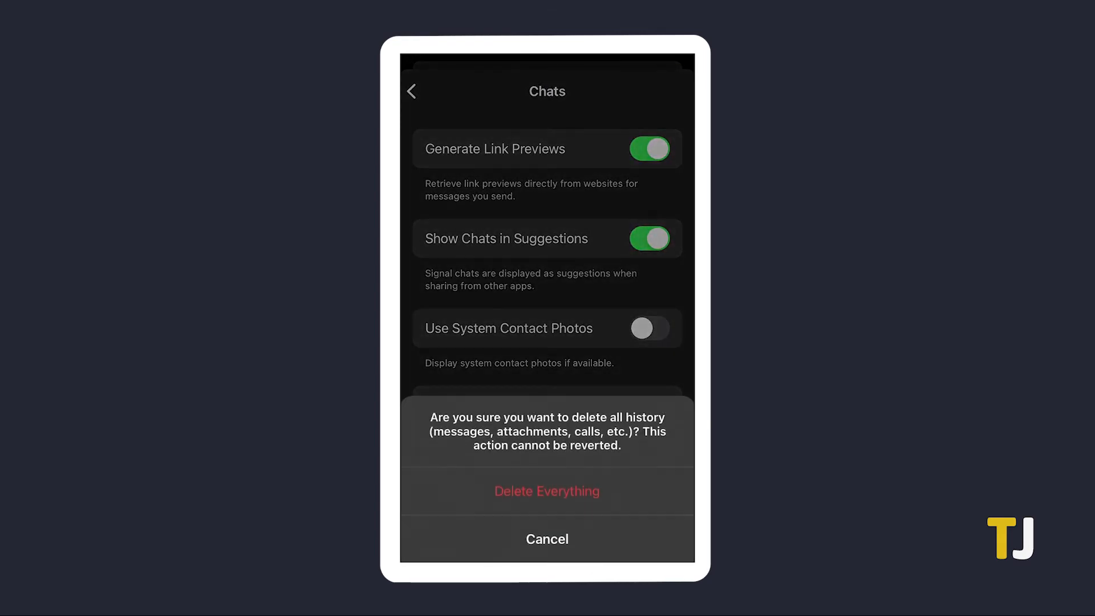
pyautogui.click(547, 539)
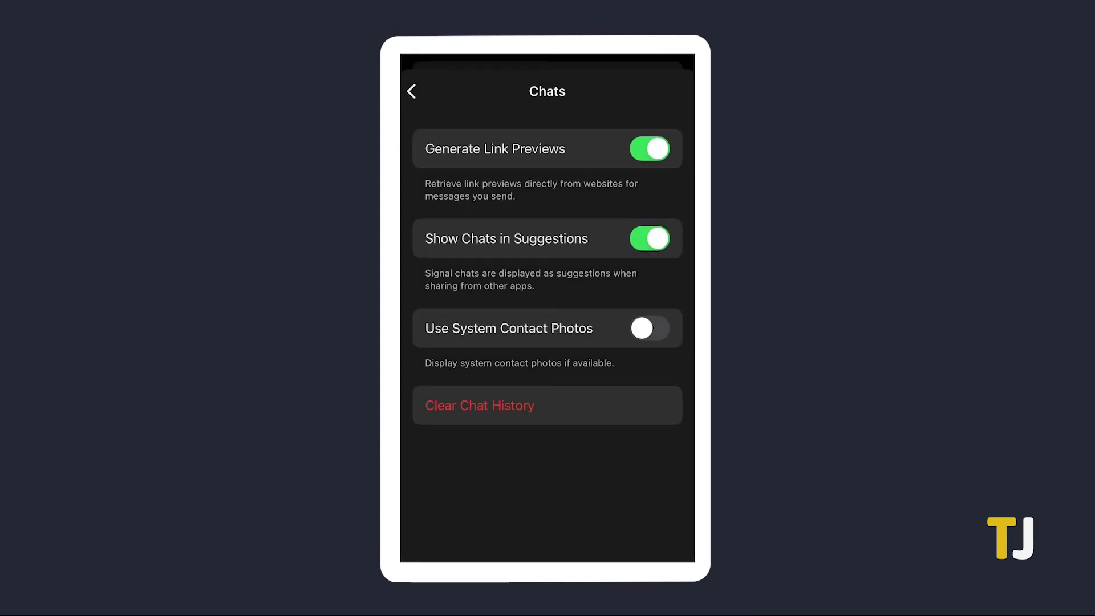
# Return to the chat list and open New Message to confirm no conversations remain.
pyautogui.click(411, 91)
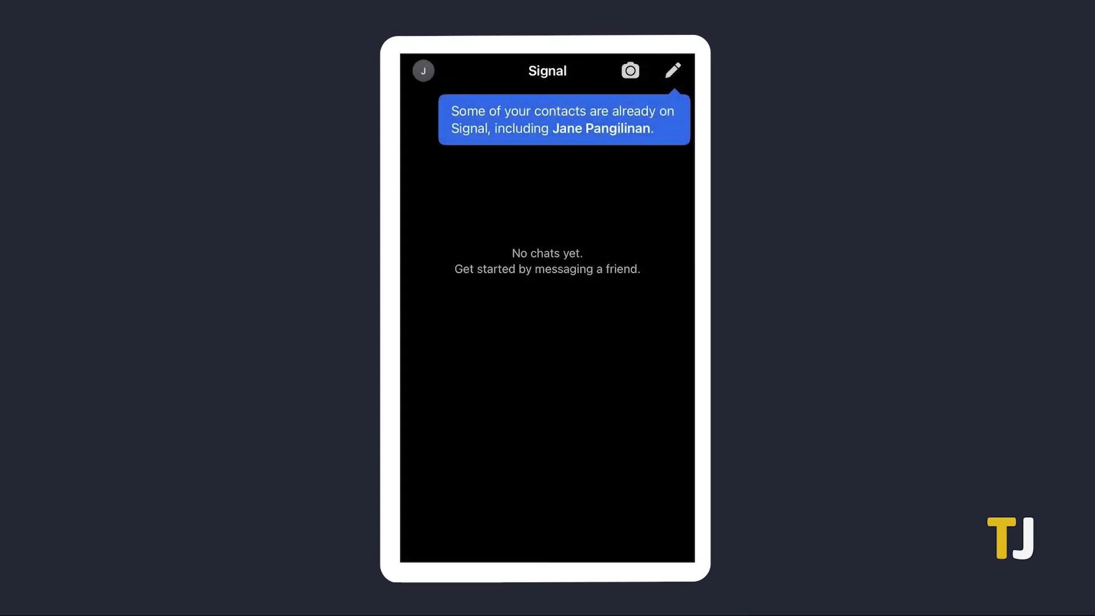
pyautogui.click(672, 71)
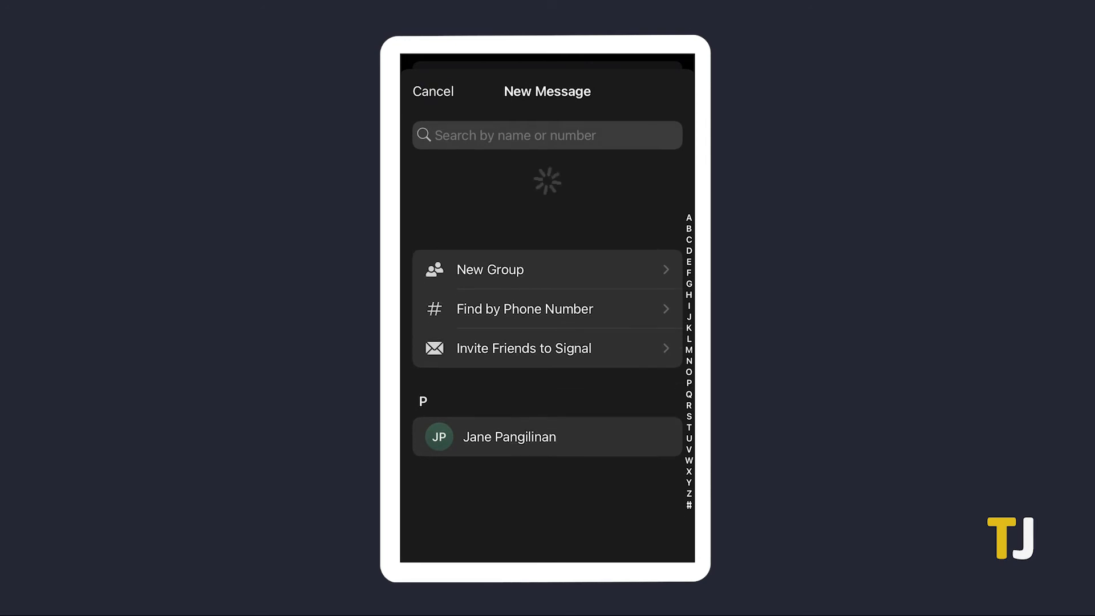
pyautogui.click(433, 90)
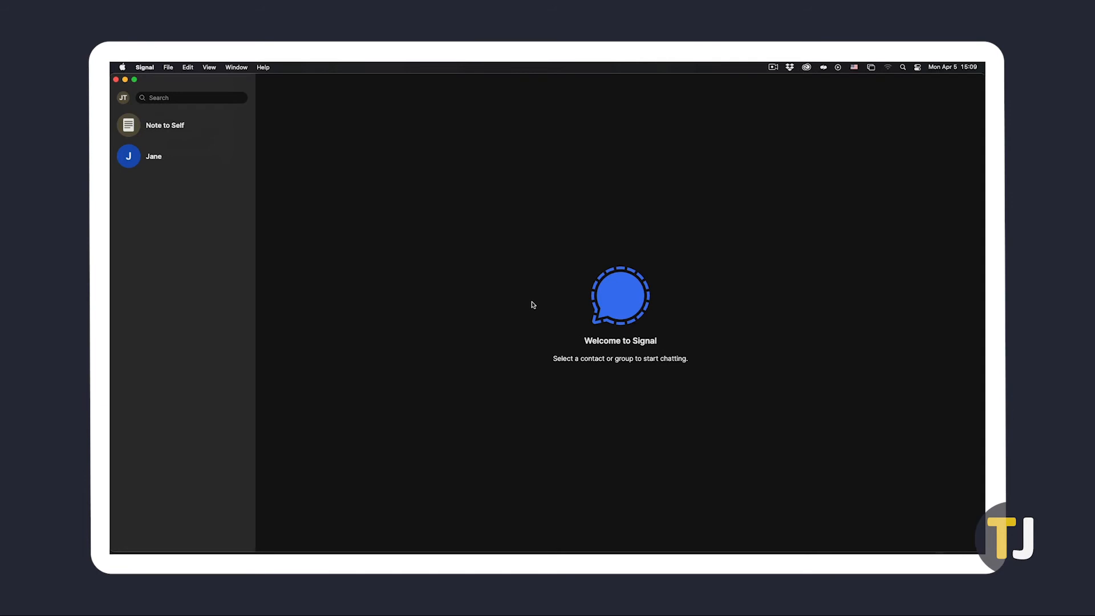
# In Signal Desktop Preferences, scroll to Clear Data and clear all app data.
pyautogui.click(144, 67)
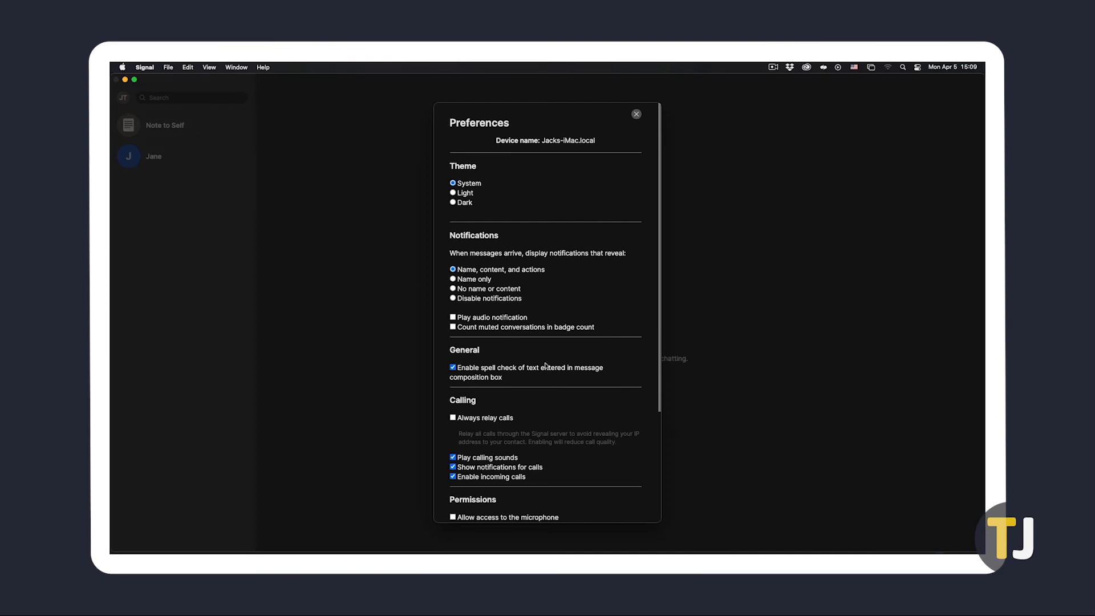
pyautogui.scroll(-3)
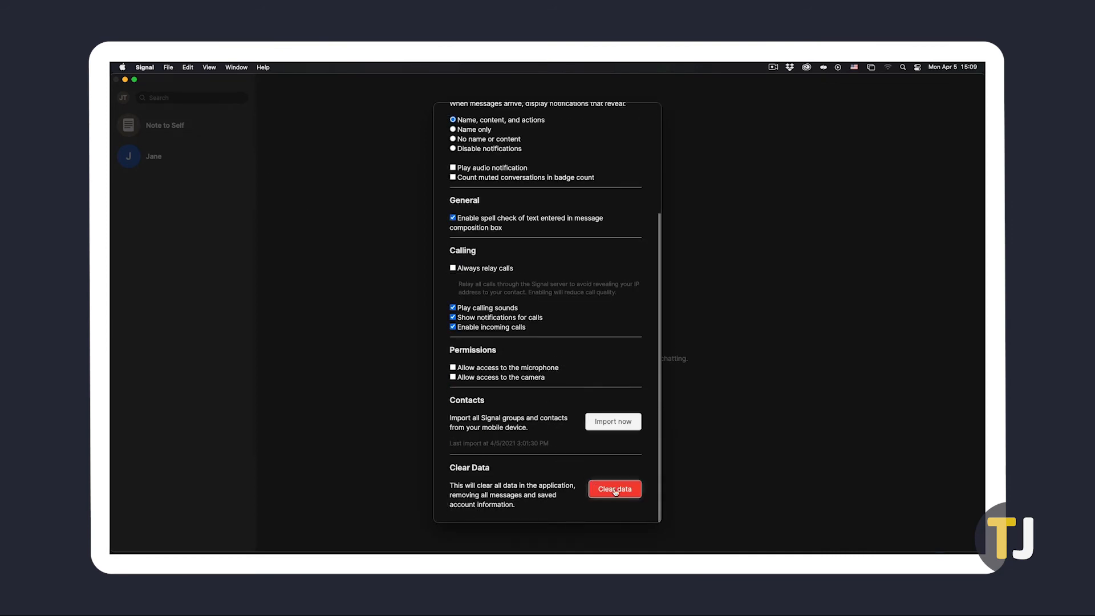
pyautogui.click(614, 488)
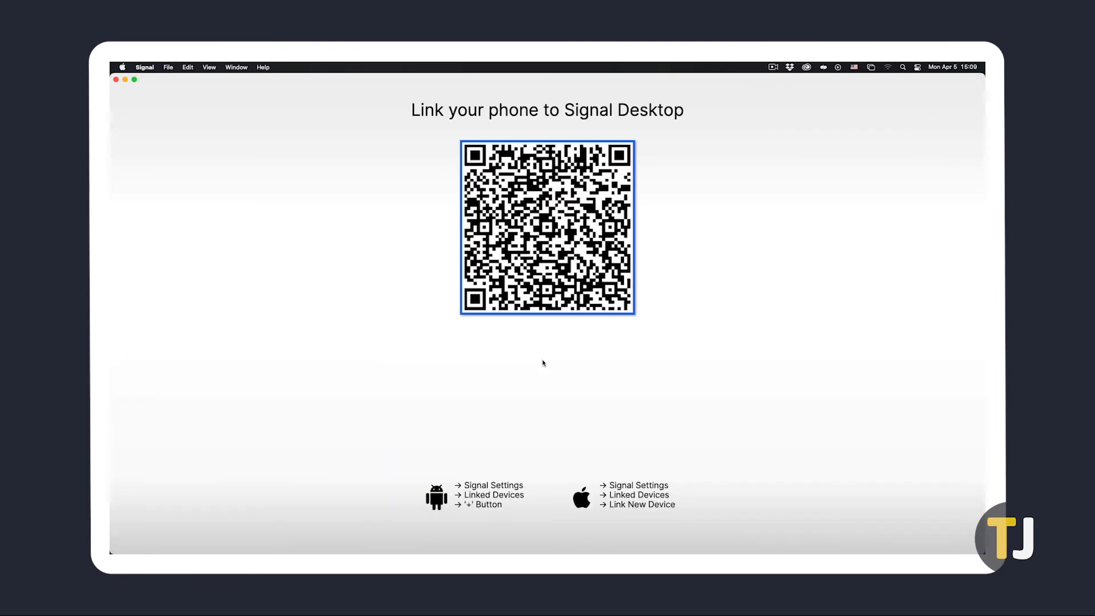